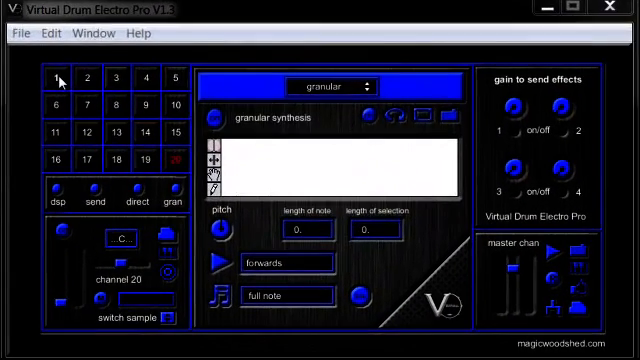
Step: Select channel 1 in the pad grid and switch it on
{"action": "left_click", "coordinate": [52, 78]}
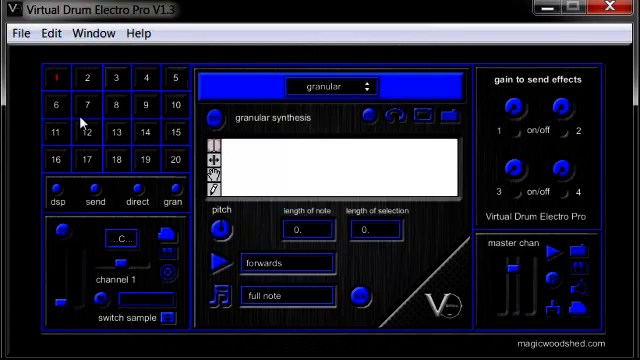
{"action": "mouse_move", "coordinate": [64, 232]}
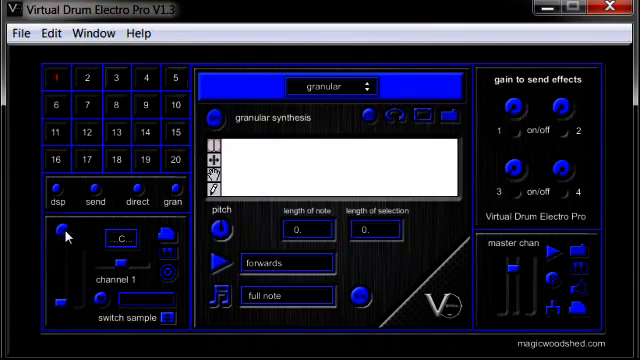
{"action": "left_click", "coordinate": [64, 232]}
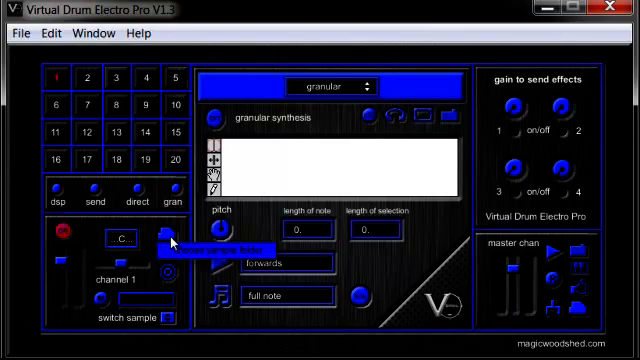
Step: Choose the 'snare drums' folder inside samples as channel 1's sample source
{"action": "left_click", "coordinate": [168, 238]}
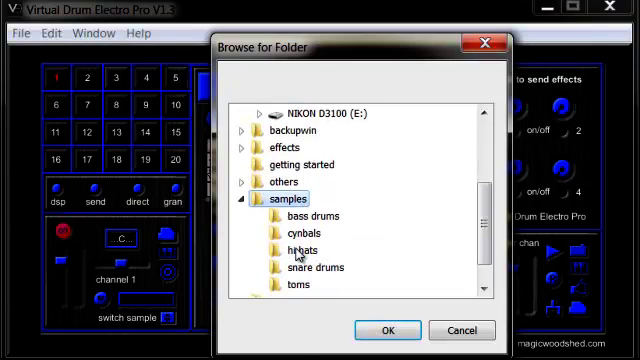
{"action": "left_click", "coordinate": [316, 268]}
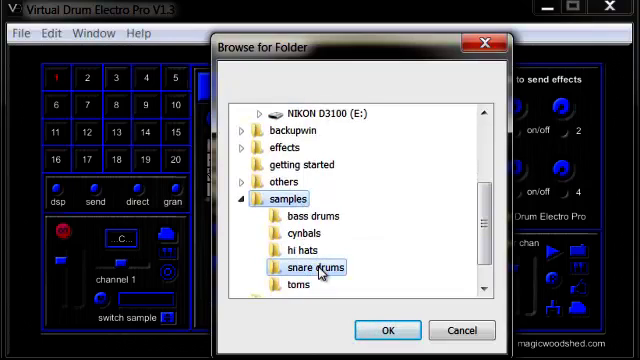